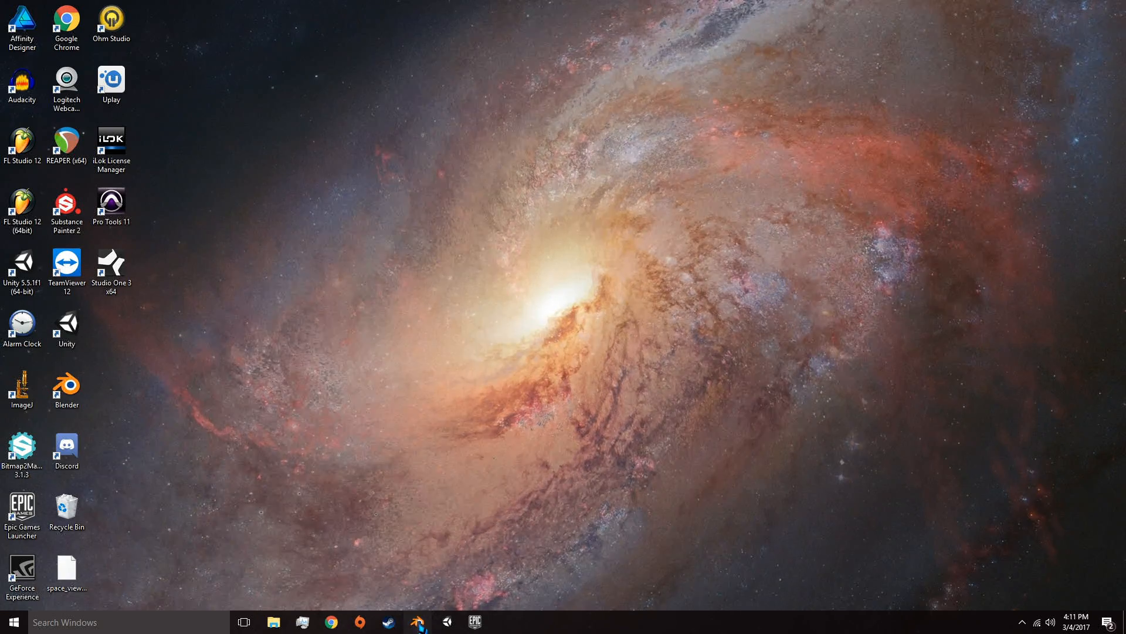
# - Start Blender from the desktop shortcut so the default scene appears
pyautogui.doubleClick(65, 386)
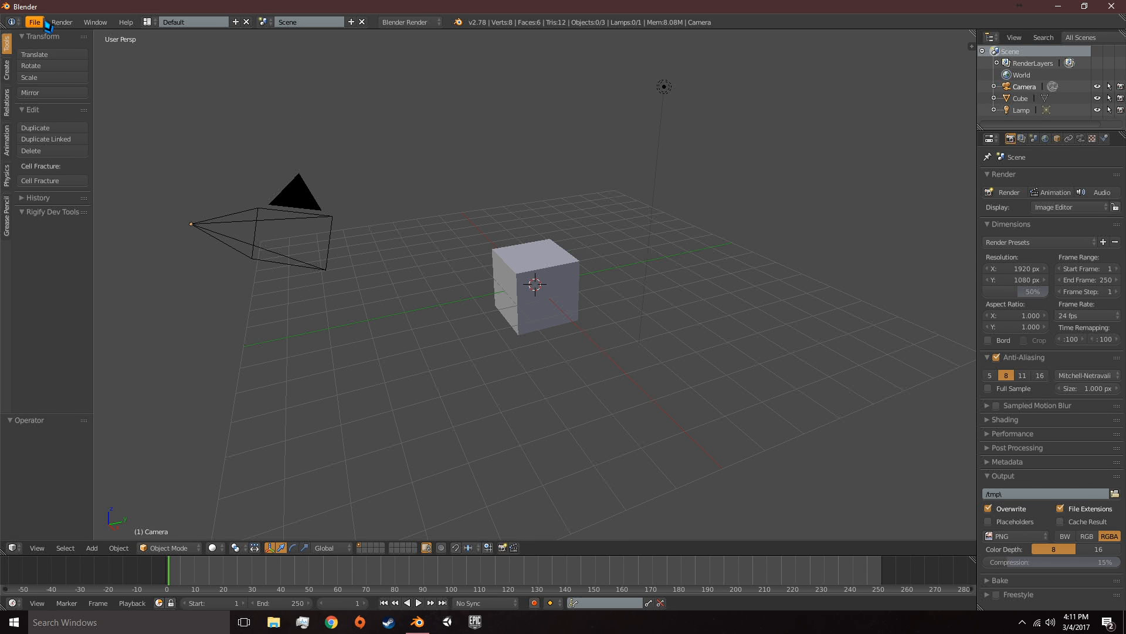
pyautogui.click(34, 21)
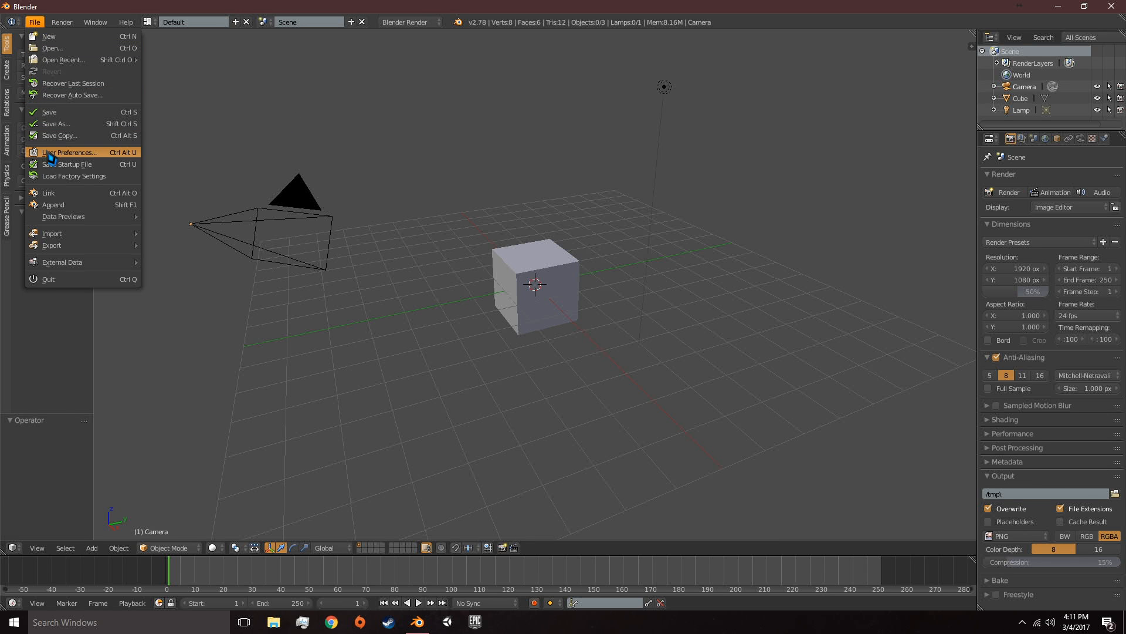
pyautogui.click(69, 152)
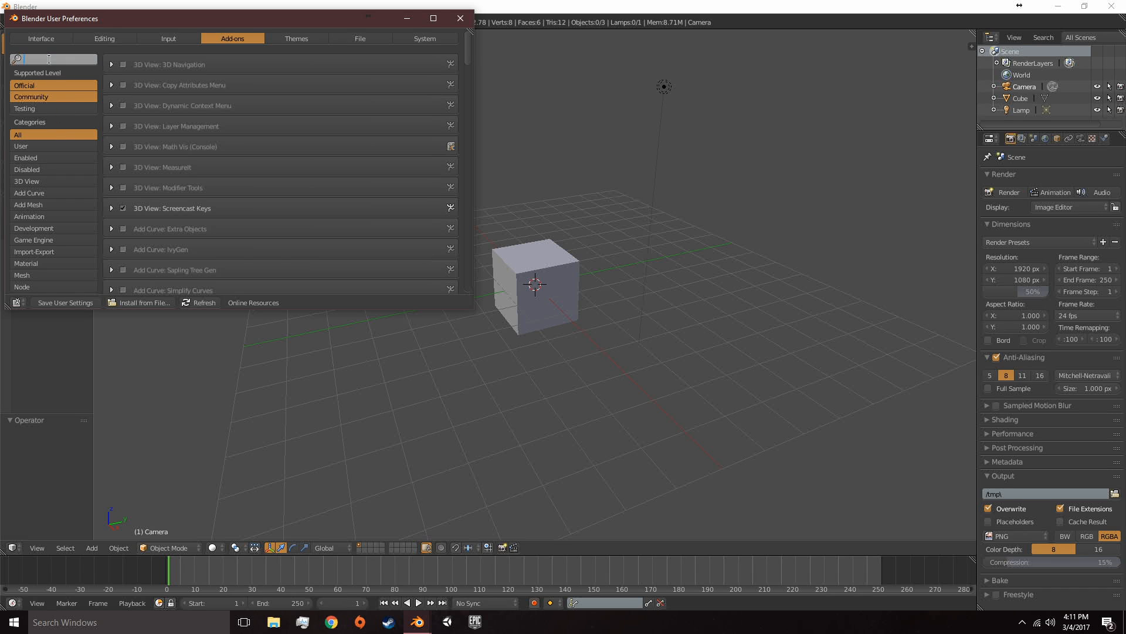
pyautogui.write('ant')
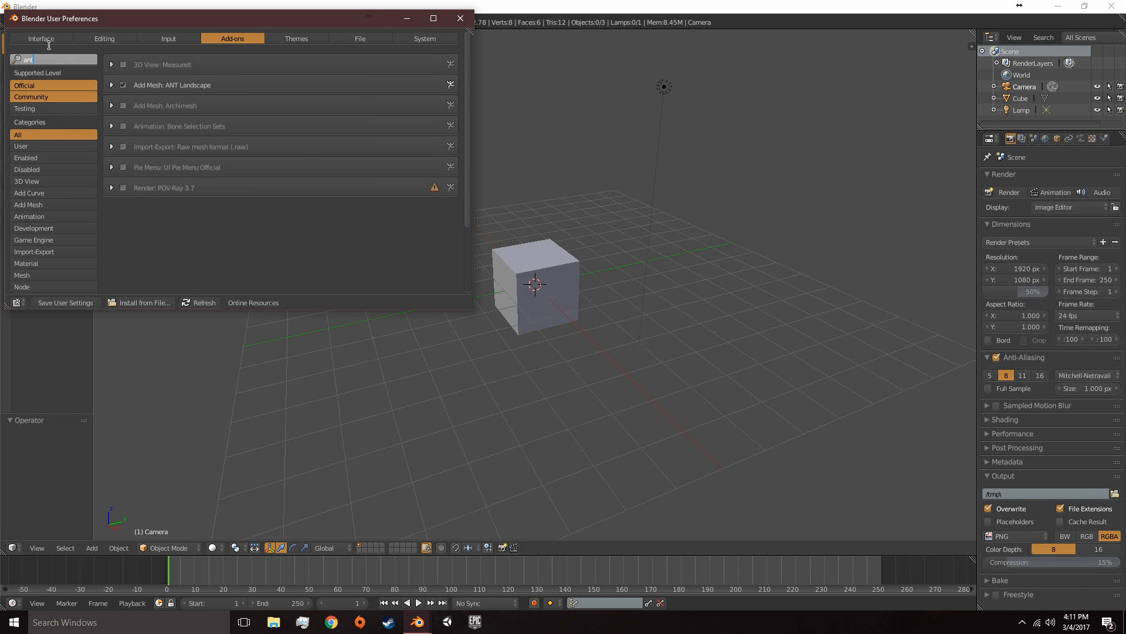
pyautogui.moveTo(145, 85)
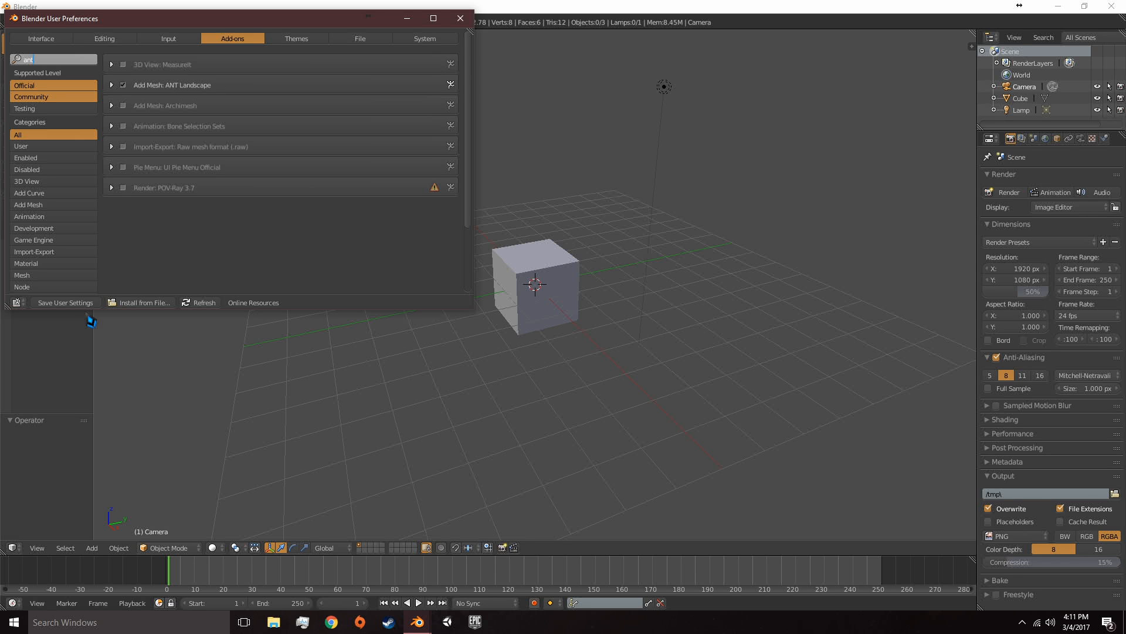
pyautogui.moveTo(392, 117)
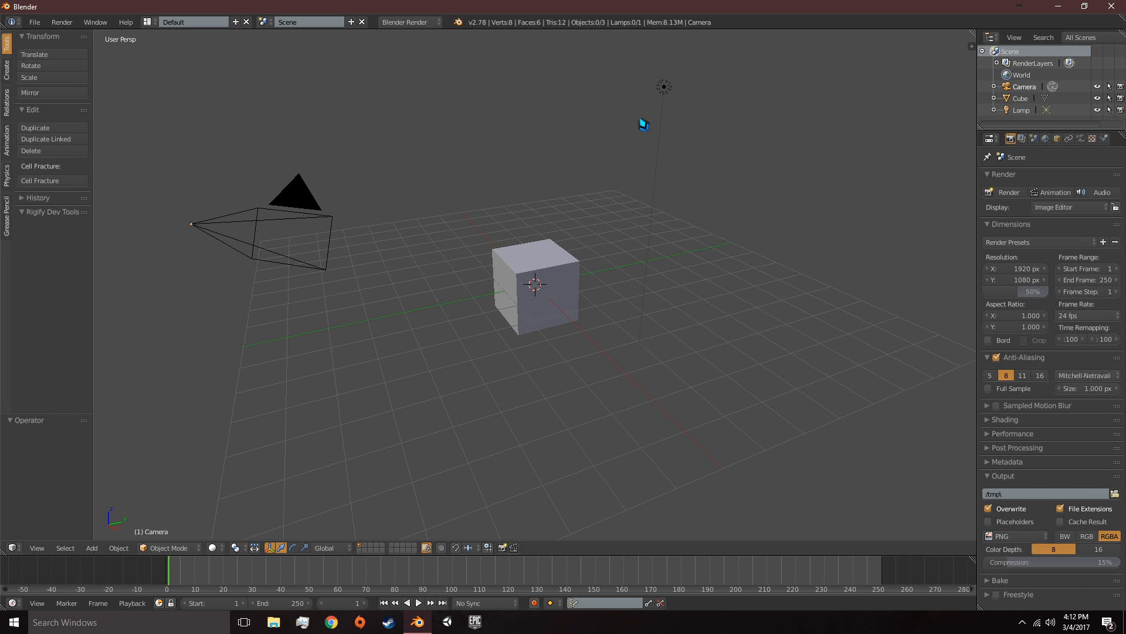
pyautogui.moveTo(1035, 138)
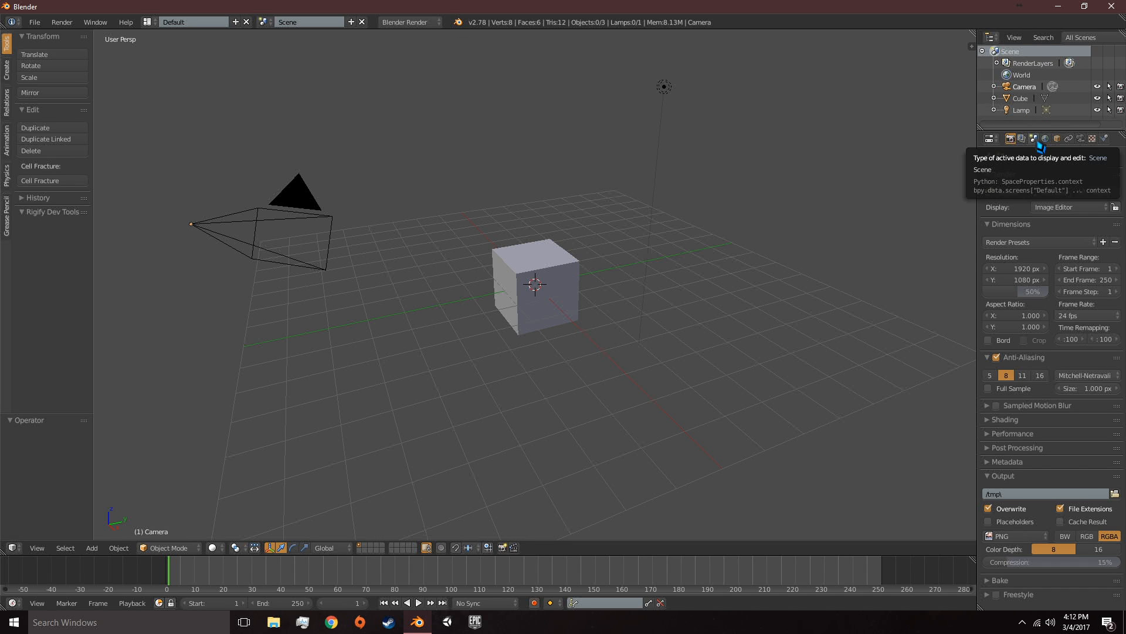
# - Set the scene's length units to Metric in the Scene properties
pyautogui.click(1035, 138)
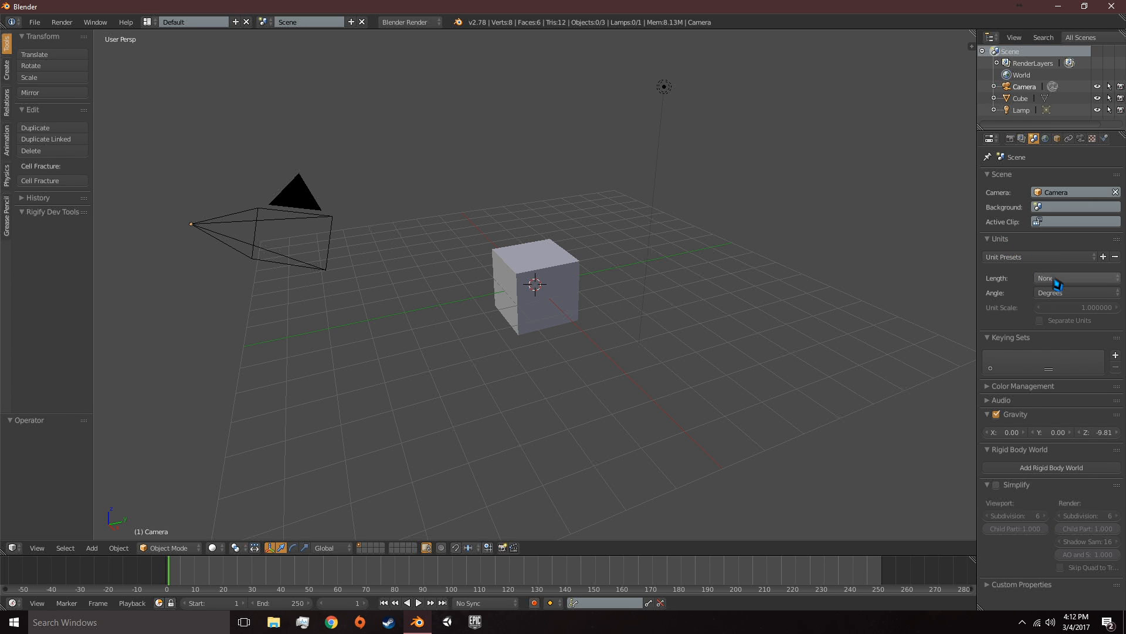
pyautogui.click(1073, 278)
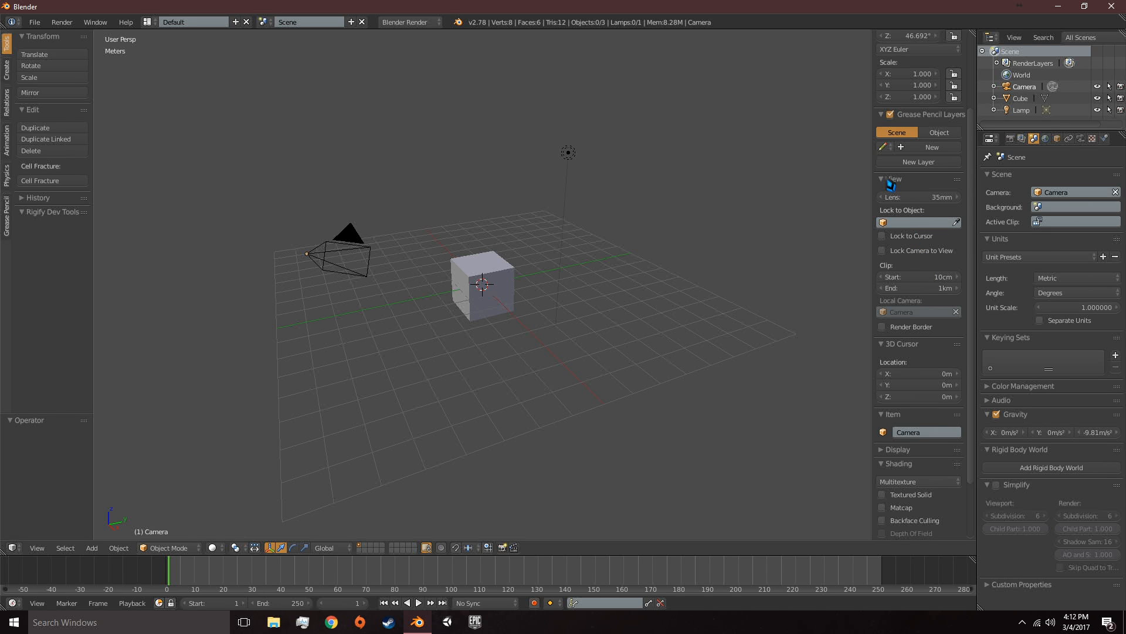
pyautogui.moveTo(896, 193)
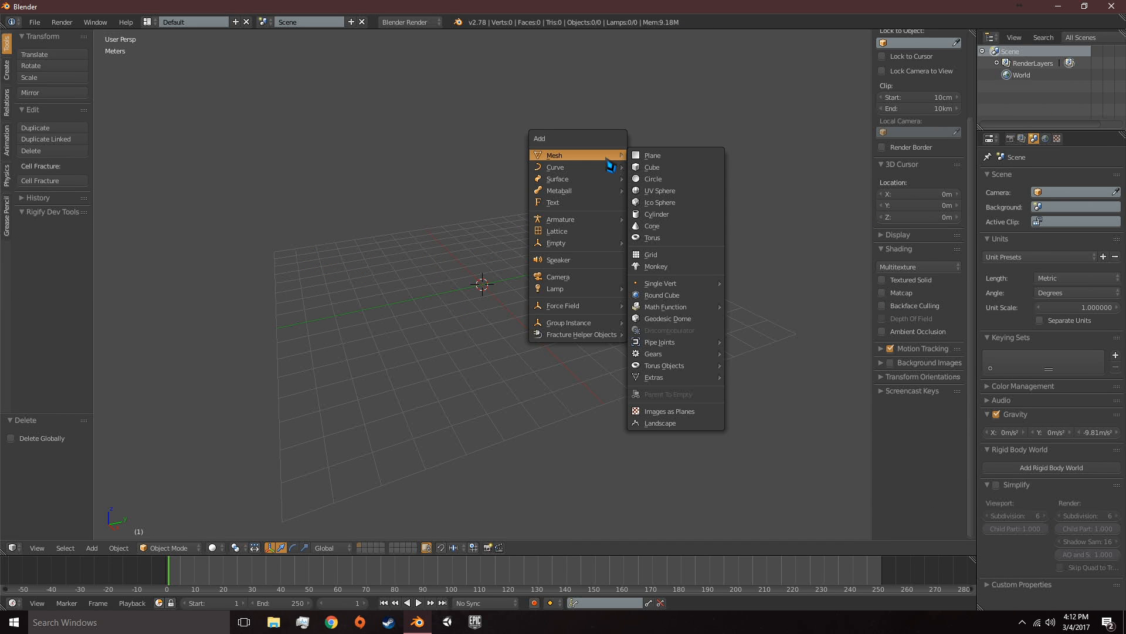
pyautogui.moveTo(653, 178)
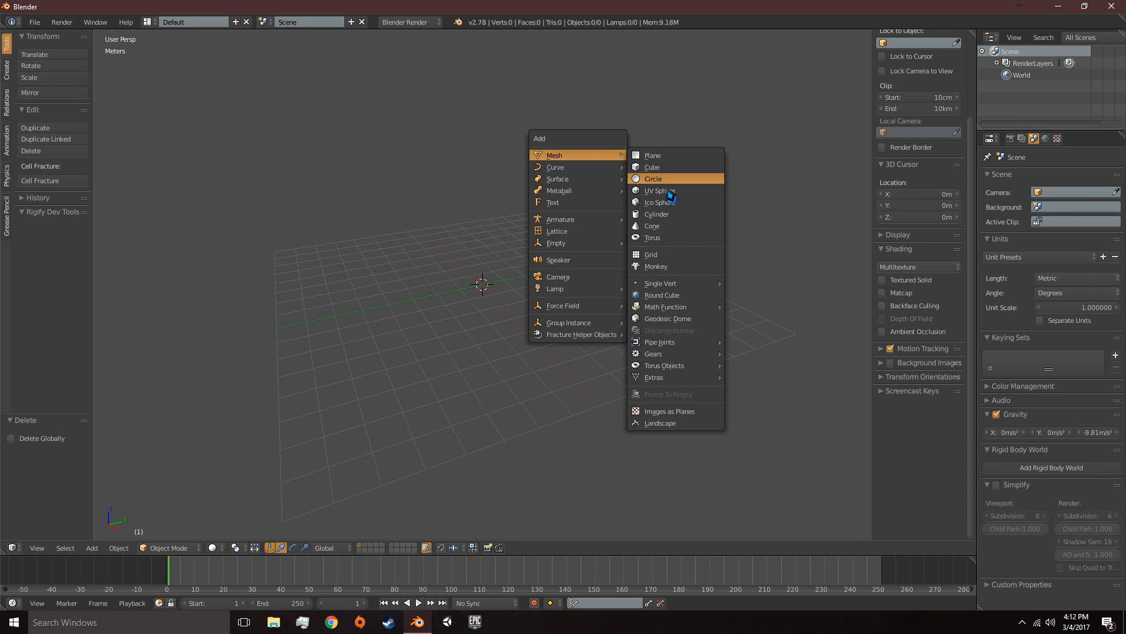
# - Add an ANT Landscape mesh to the emptied scene
pyautogui.click(658, 423)
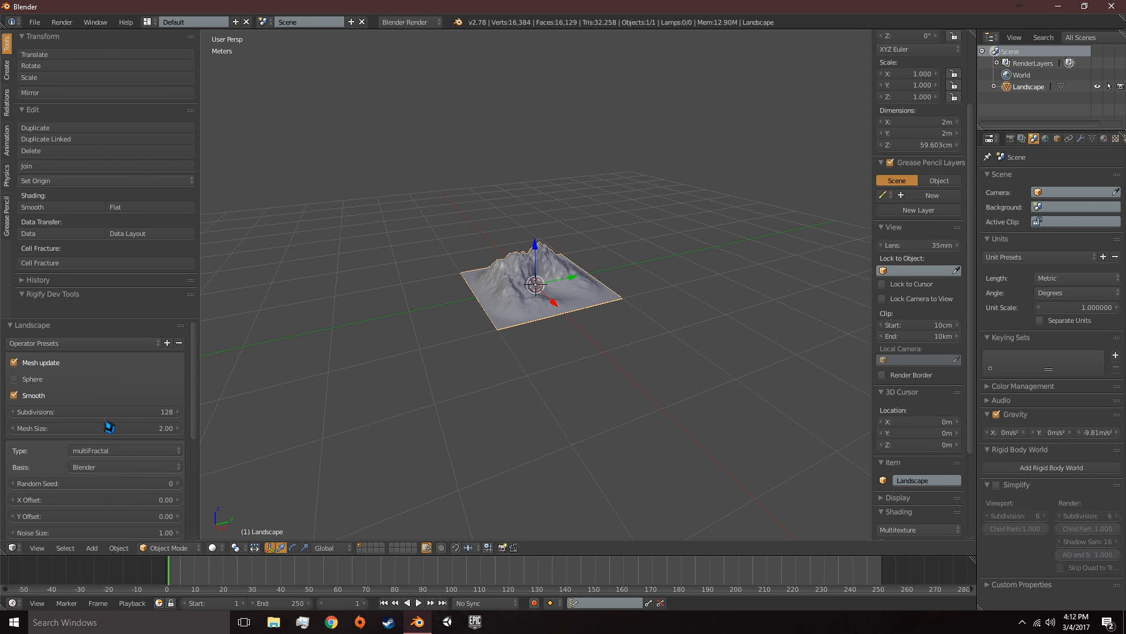
# - Give the landscape a 4000 m mesh size, 4000 noise size and about 623 m height
pyautogui.scroll(-3)
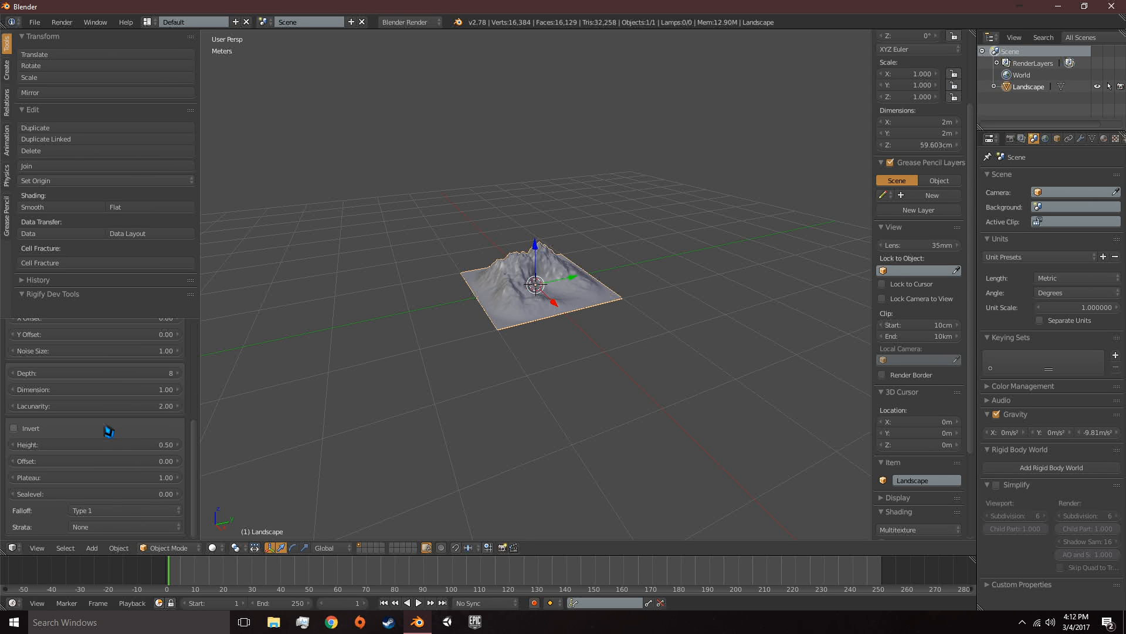
pyautogui.scroll(3)
pyautogui.write('4000')
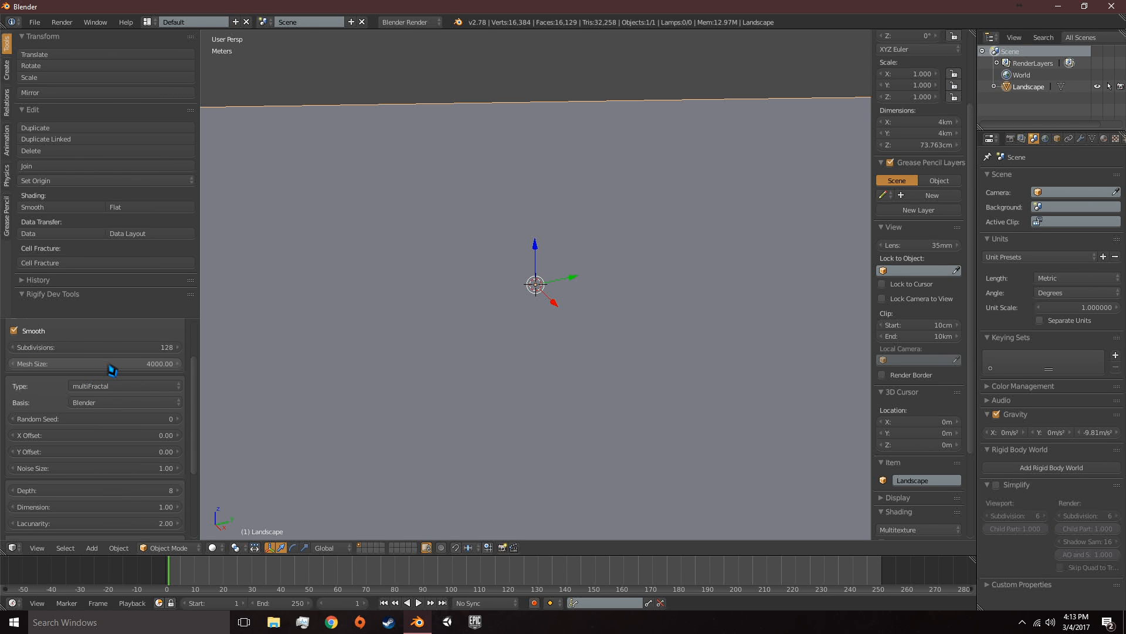
pyautogui.scroll(-3)
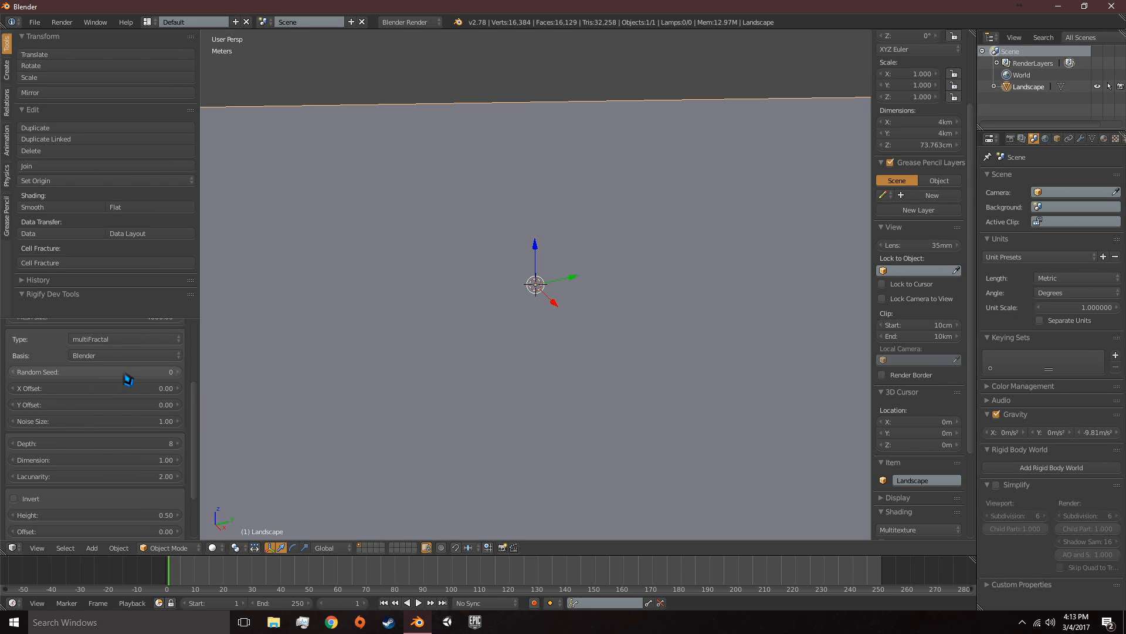
pyautogui.scroll(-3)
pyautogui.write('4000')
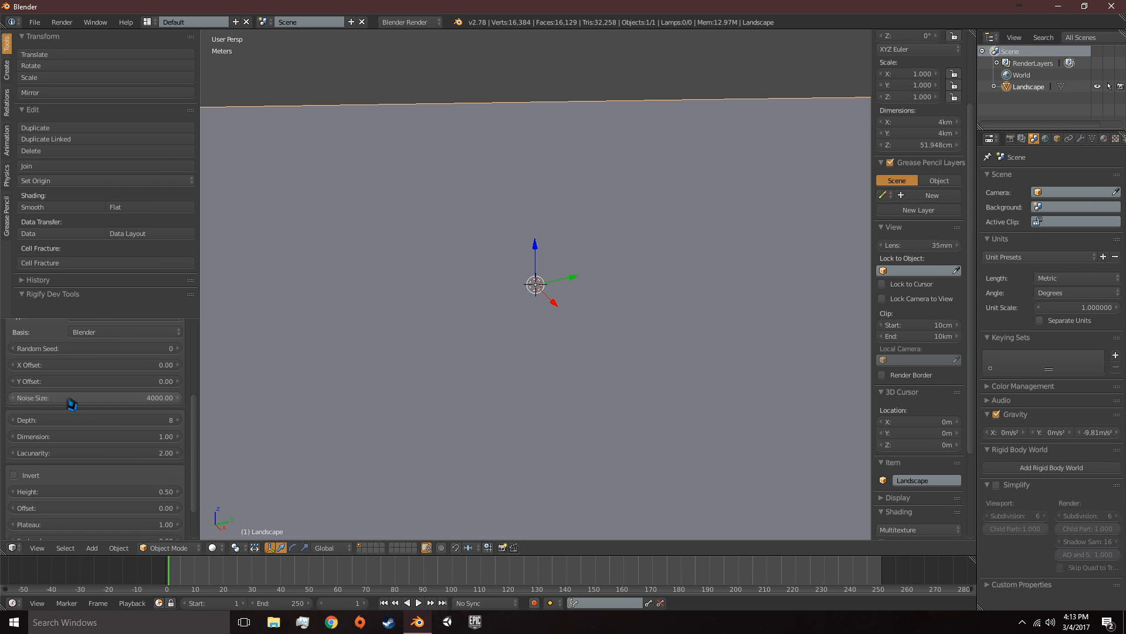
pyautogui.scroll(-3)
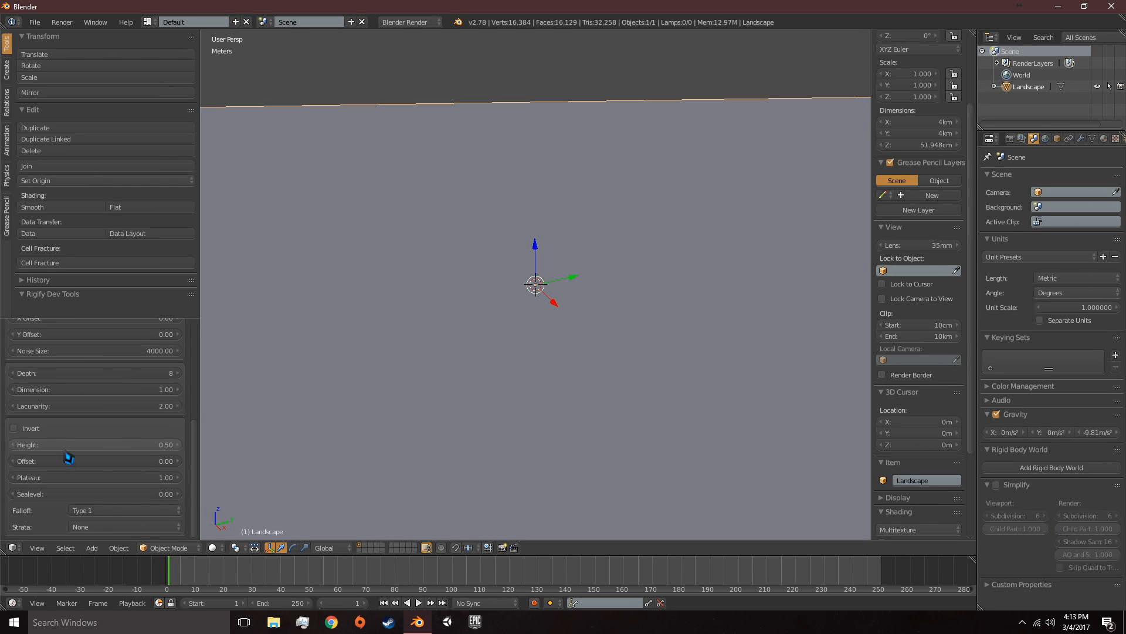
pyautogui.click(94, 444)
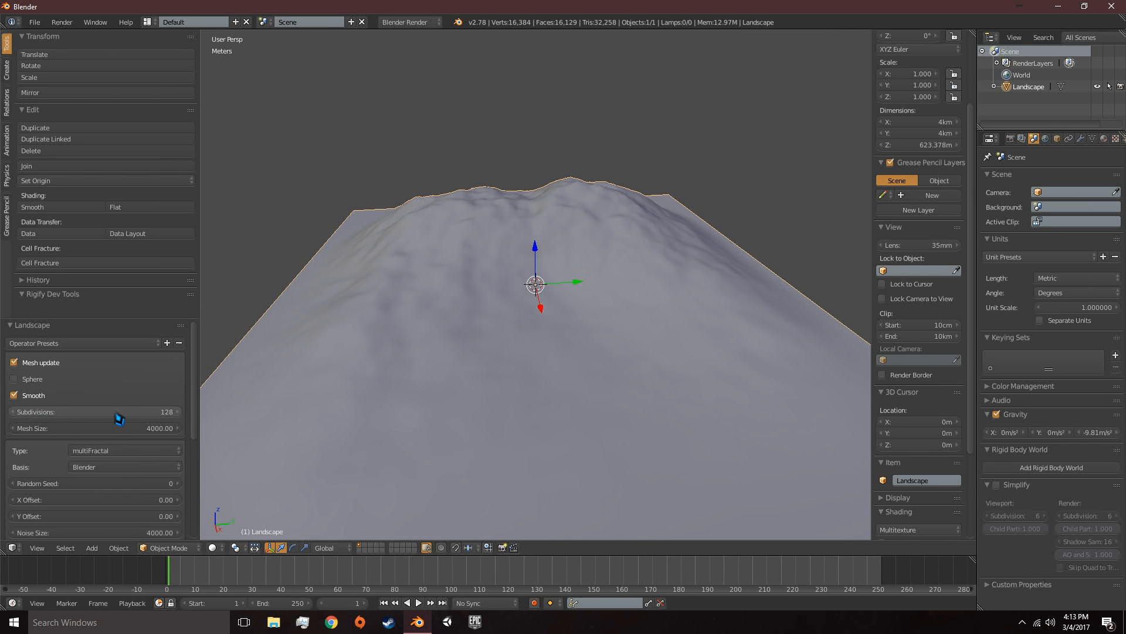
pyautogui.moveTo(658, 237)
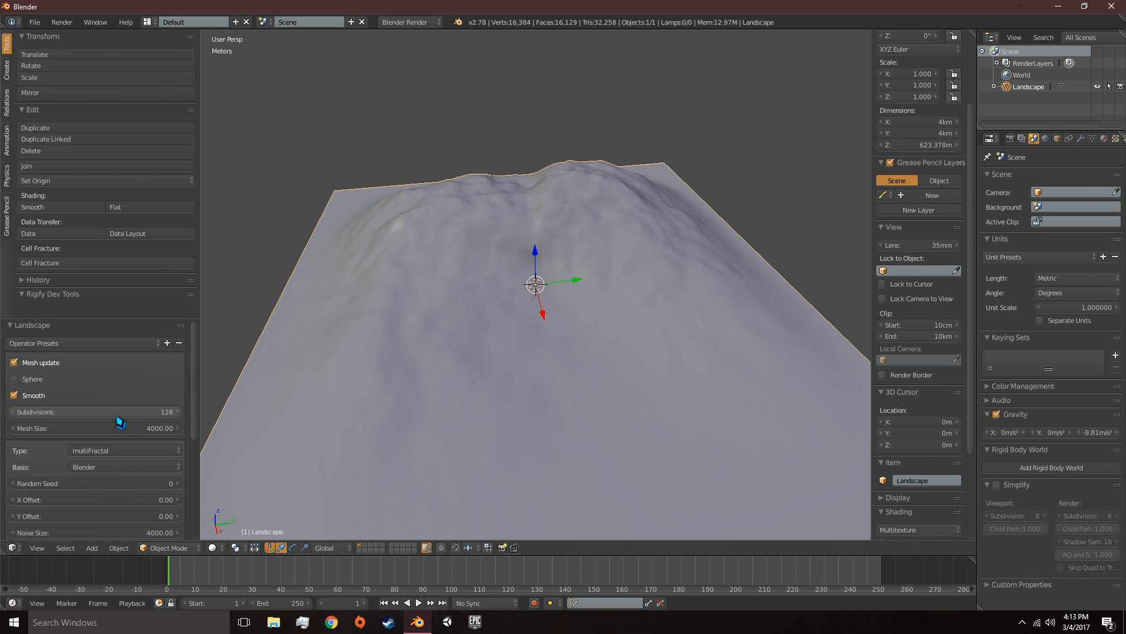
# - Regenerate the terrain with random seed 71 and 512 subdivisions
pyautogui.click(94, 410)
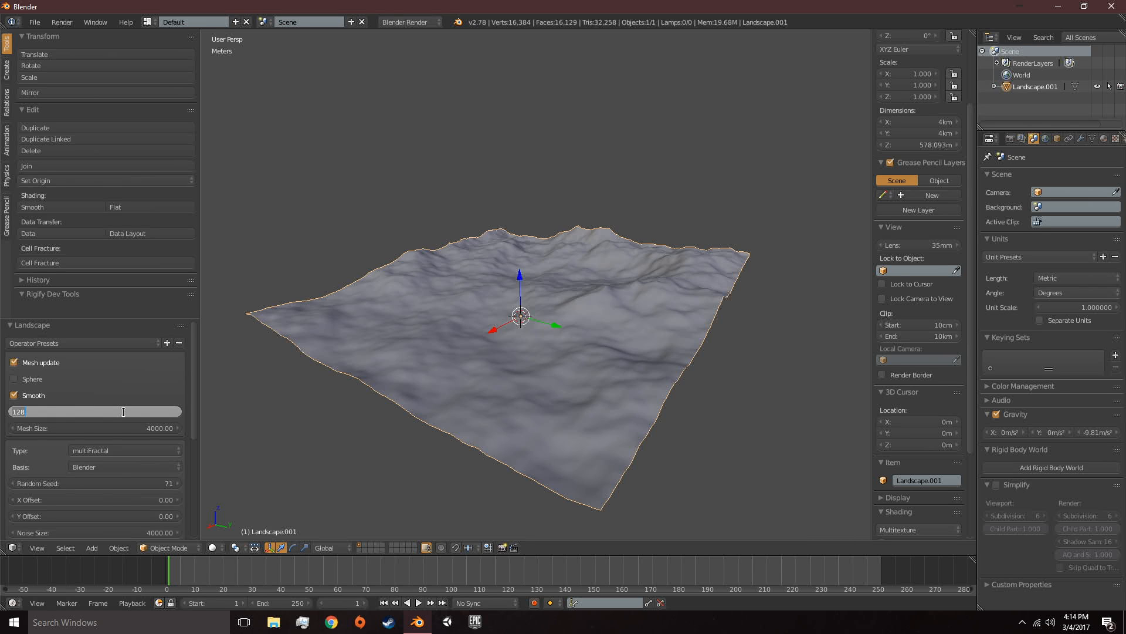
pyautogui.write('51')
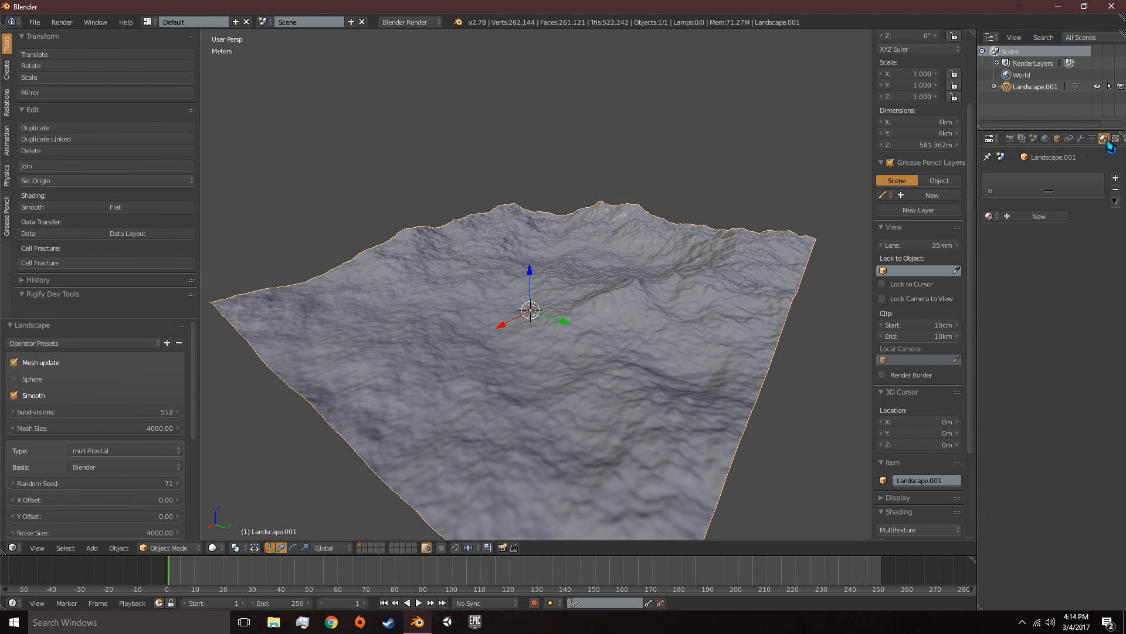
# - Make the landscape material shadeless and create a new texture for it
pyautogui.click(1085, 139)
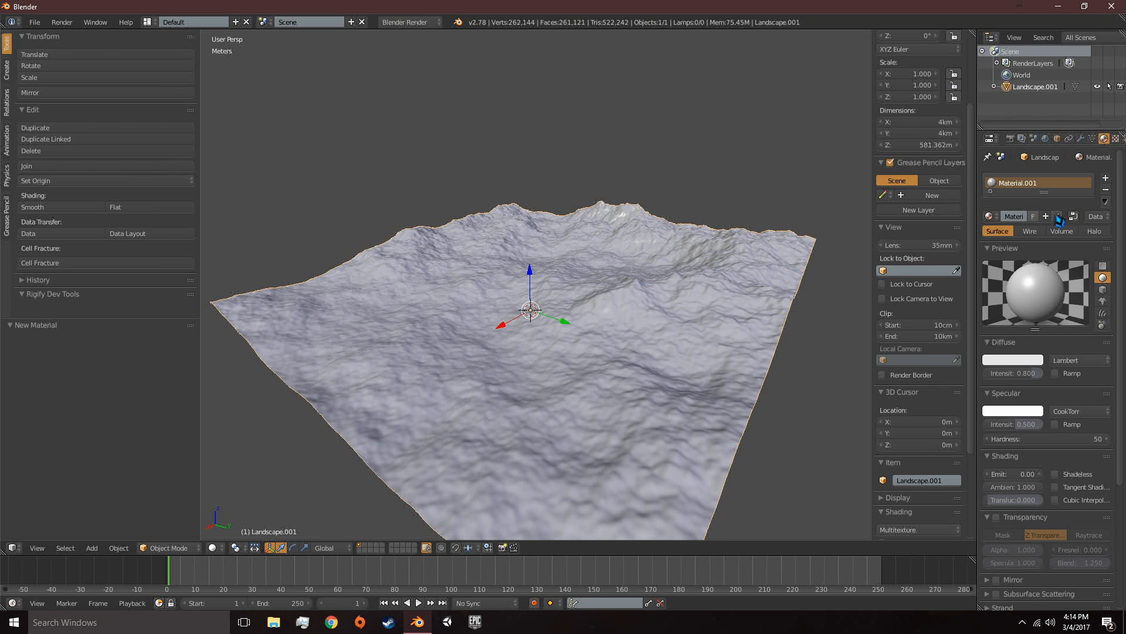
pyautogui.scroll(-3)
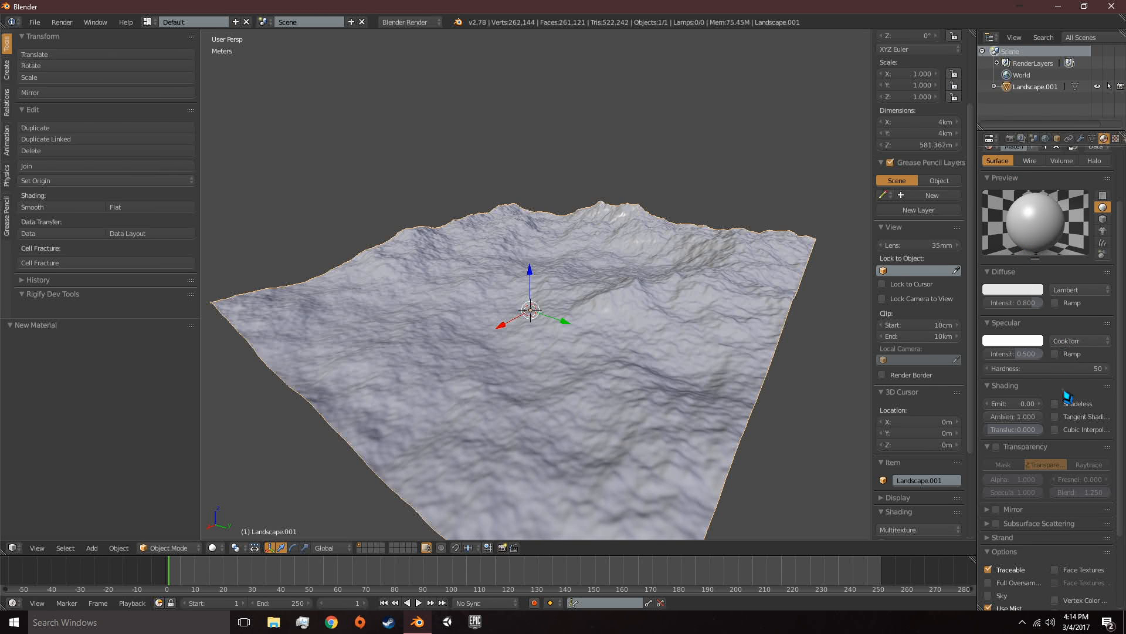
pyautogui.click(1056, 403)
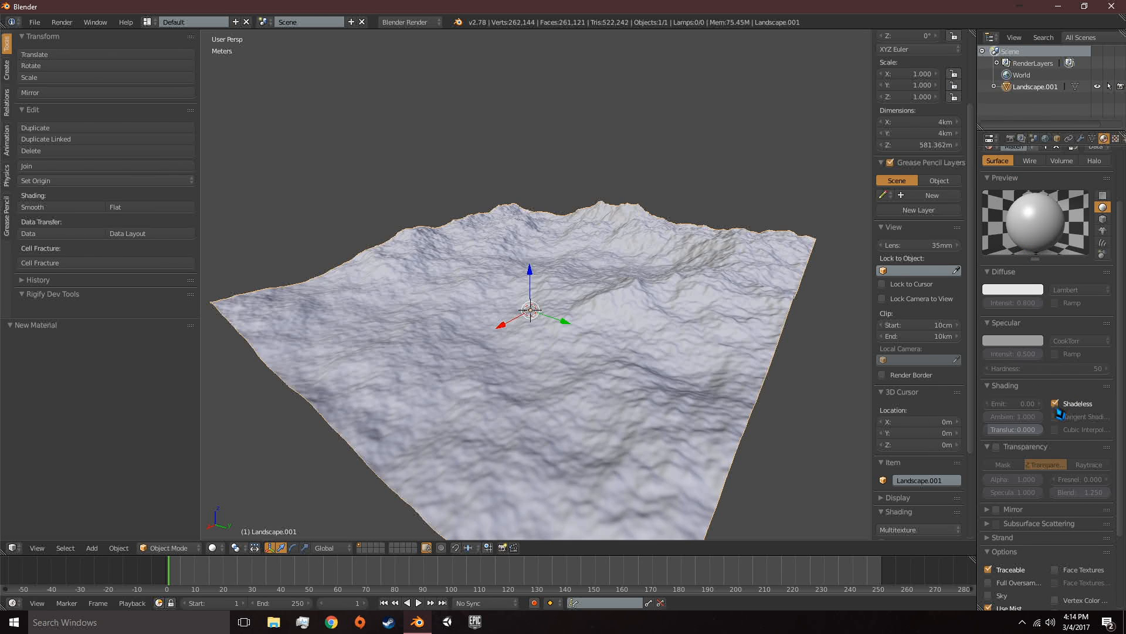
pyautogui.click(1105, 154)
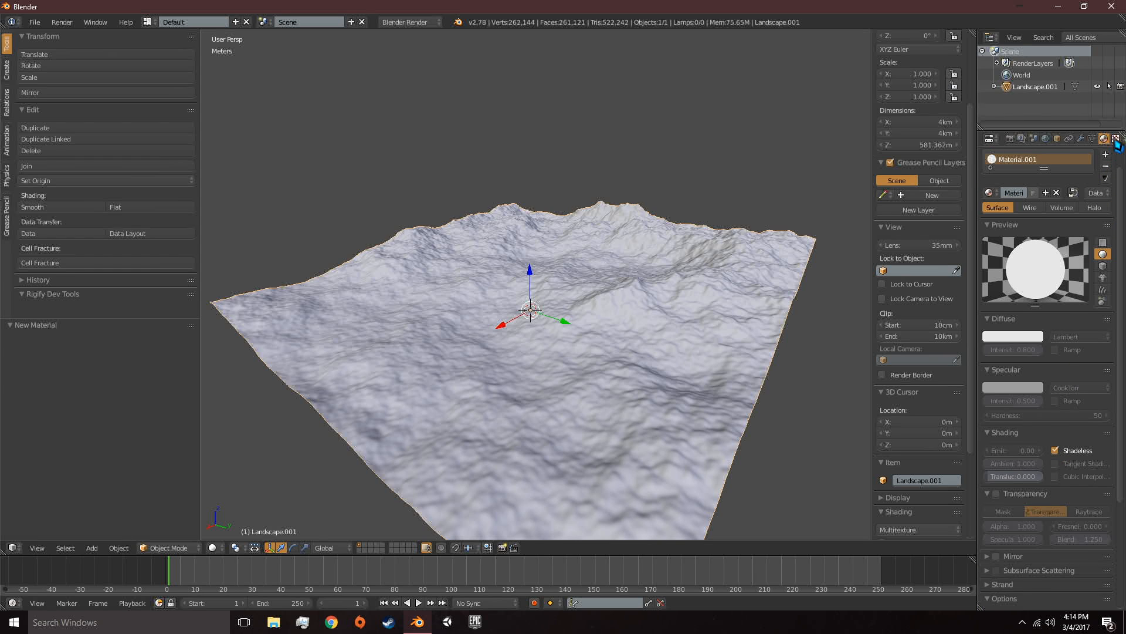
pyautogui.click(1116, 138)
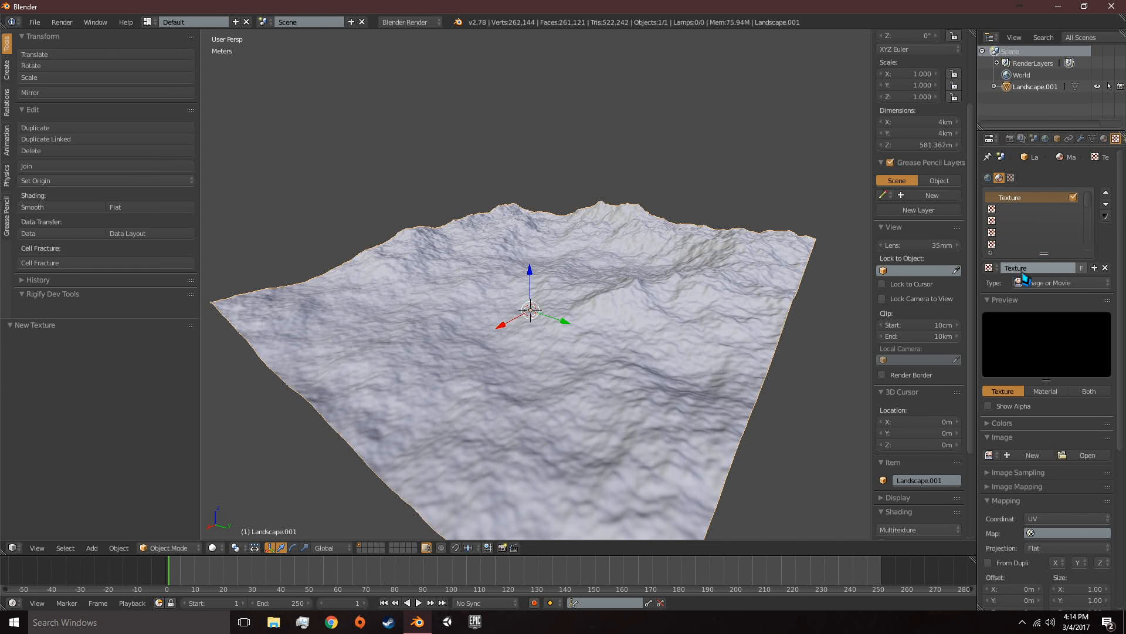
# - Change the texture to a Blend gradient with a colour ramp enabled
pyautogui.click(1059, 283)
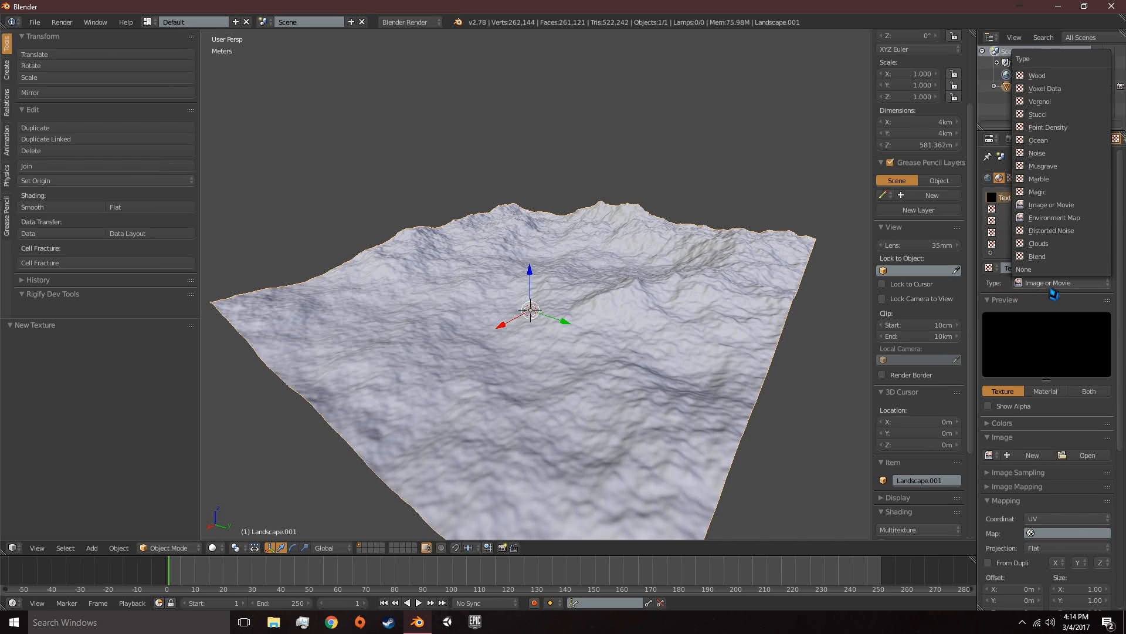
pyautogui.click(1039, 256)
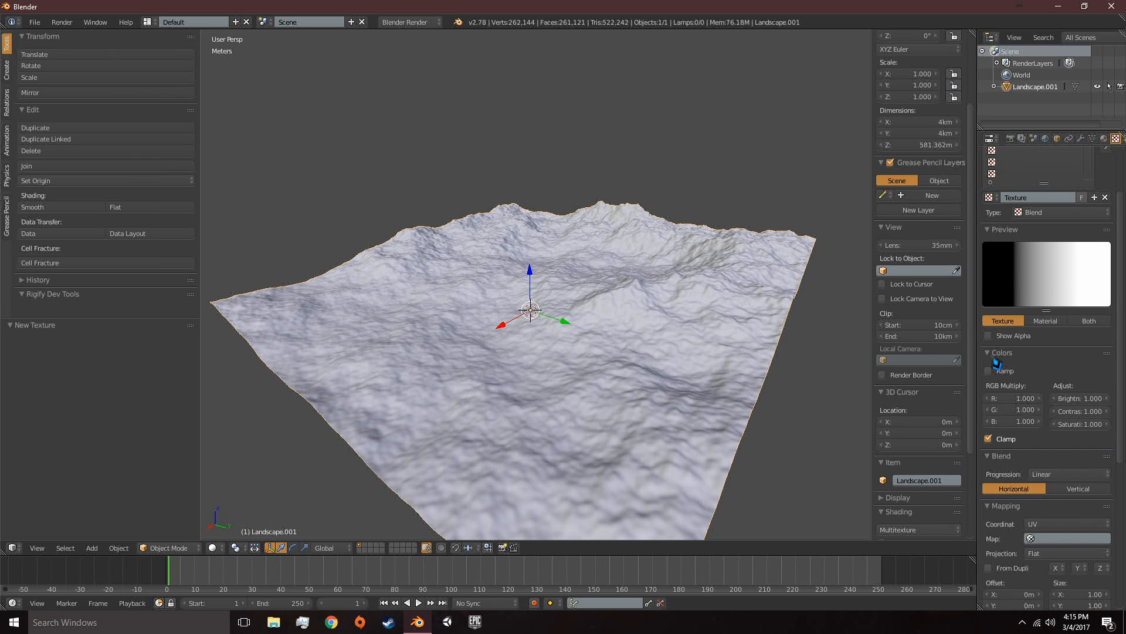
pyautogui.click(994, 324)
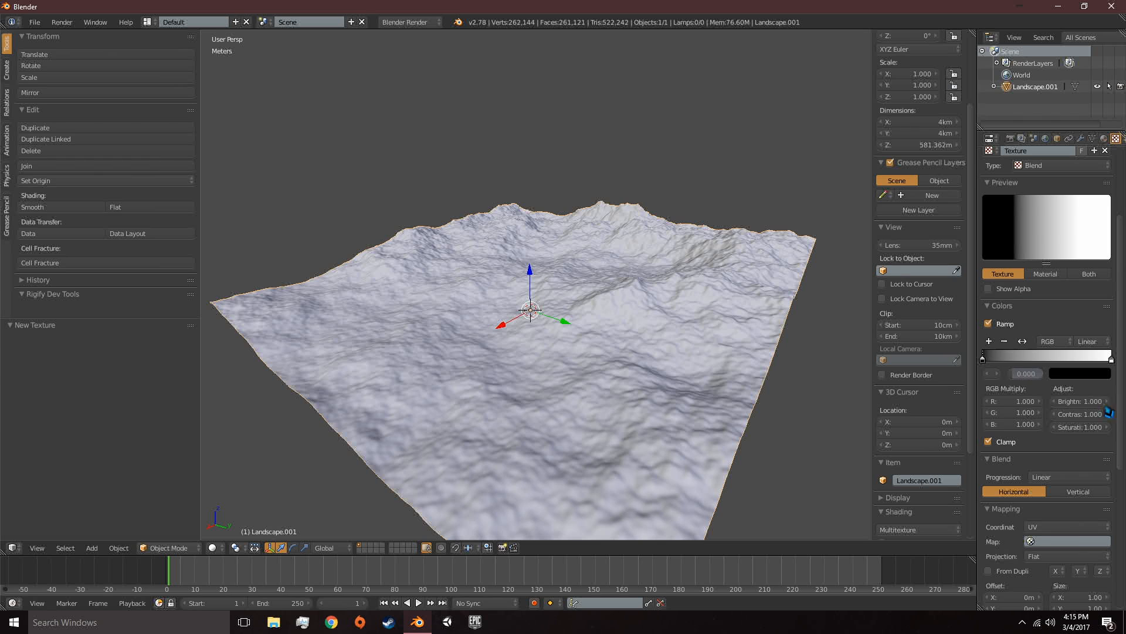
pyautogui.scroll(-3)
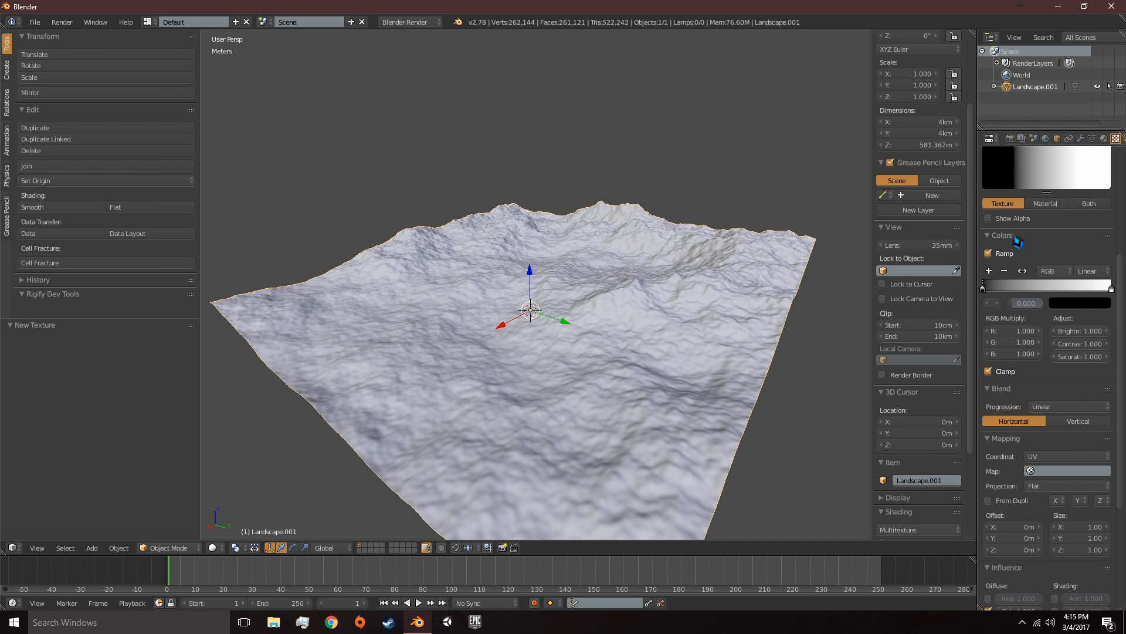
pyautogui.scroll(-3)
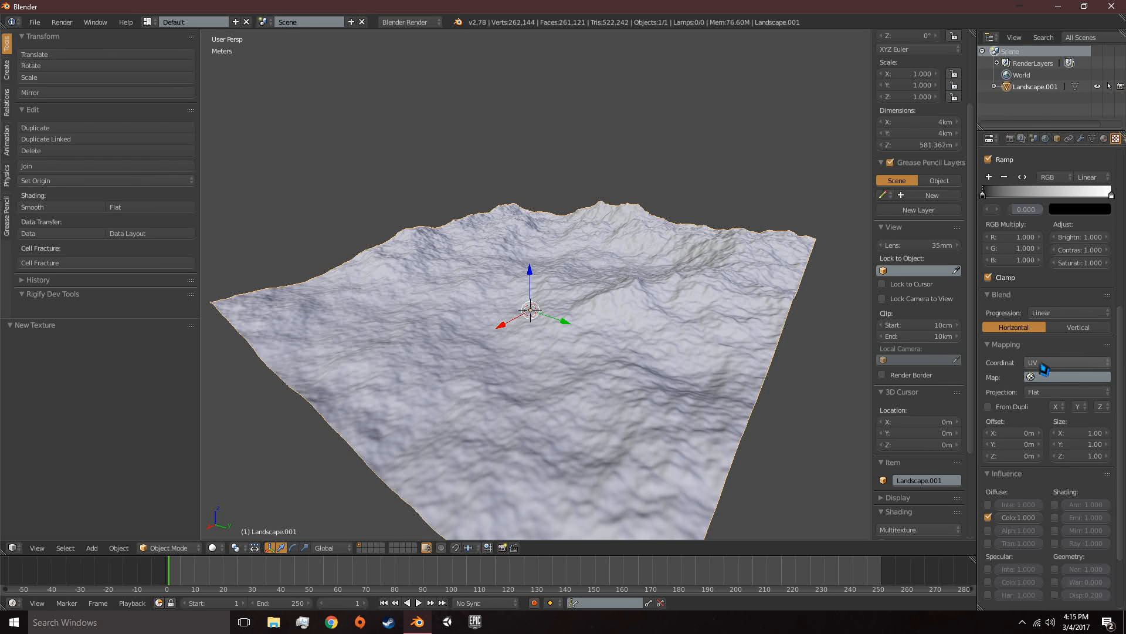
# - Map the texture from Generated coordinates and remap its X axis
pyautogui.click(1066, 363)
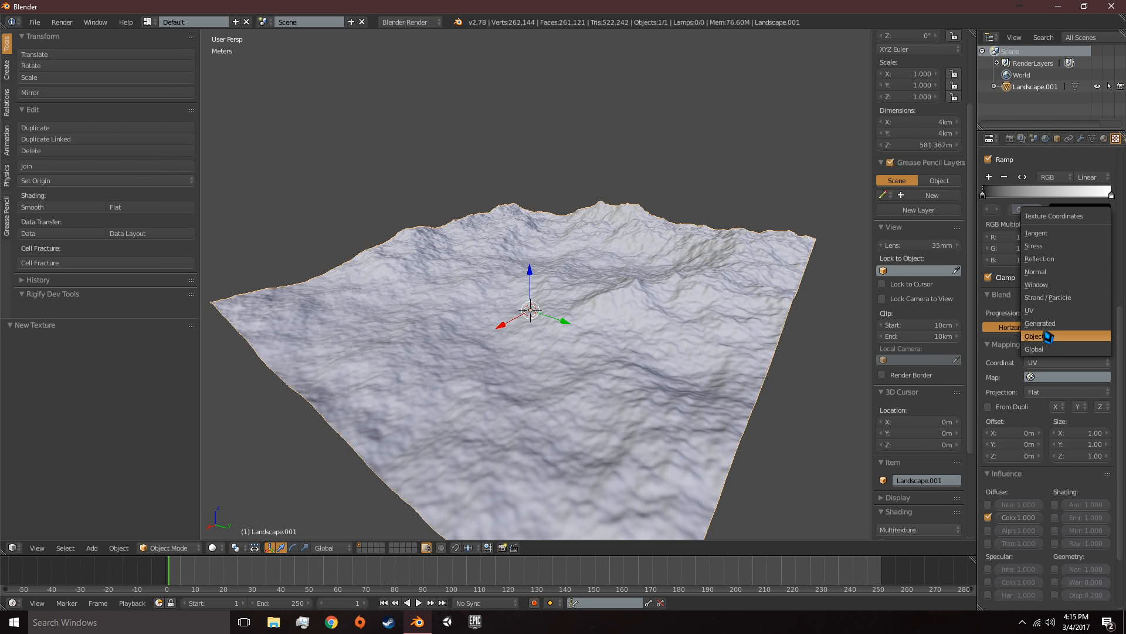
pyautogui.click(1039, 323)
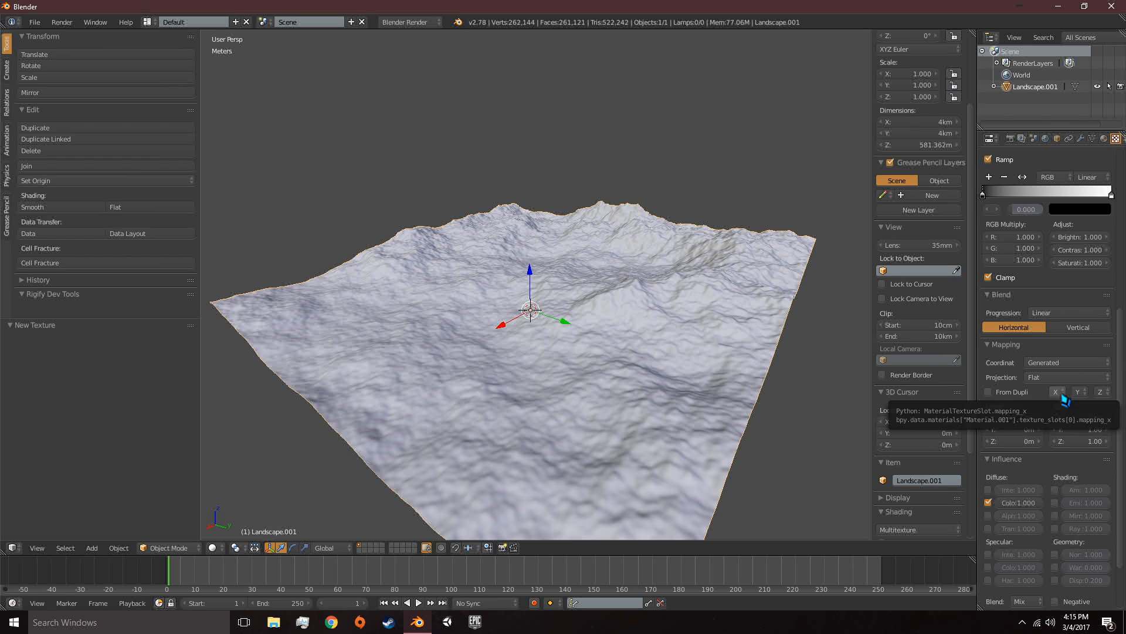
pyautogui.click(1056, 392)
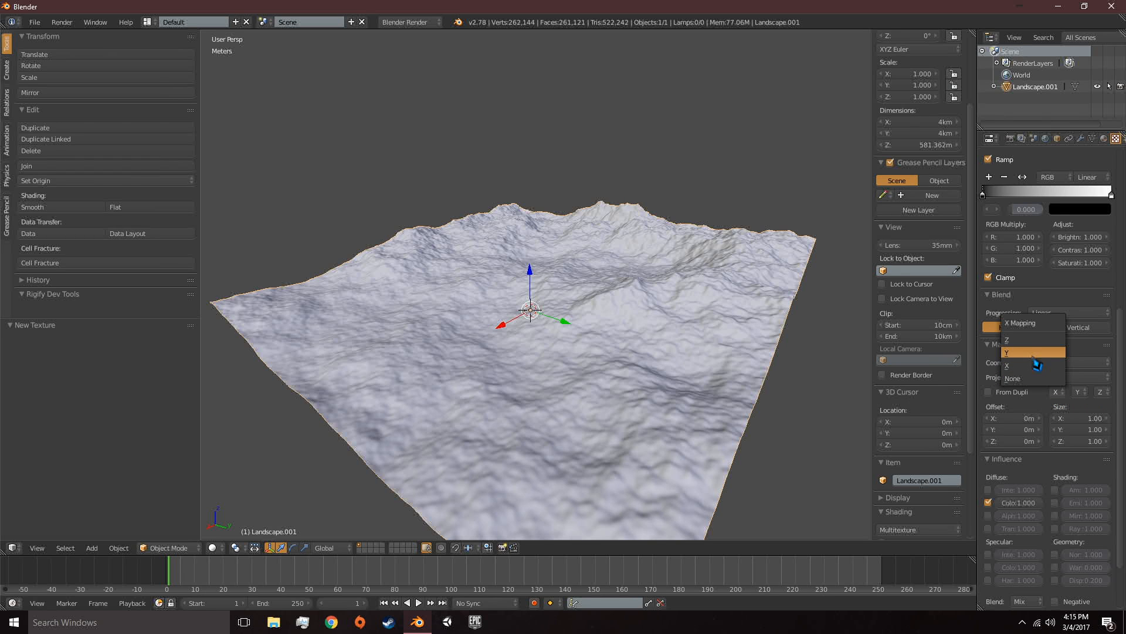
pyautogui.click(1033, 352)
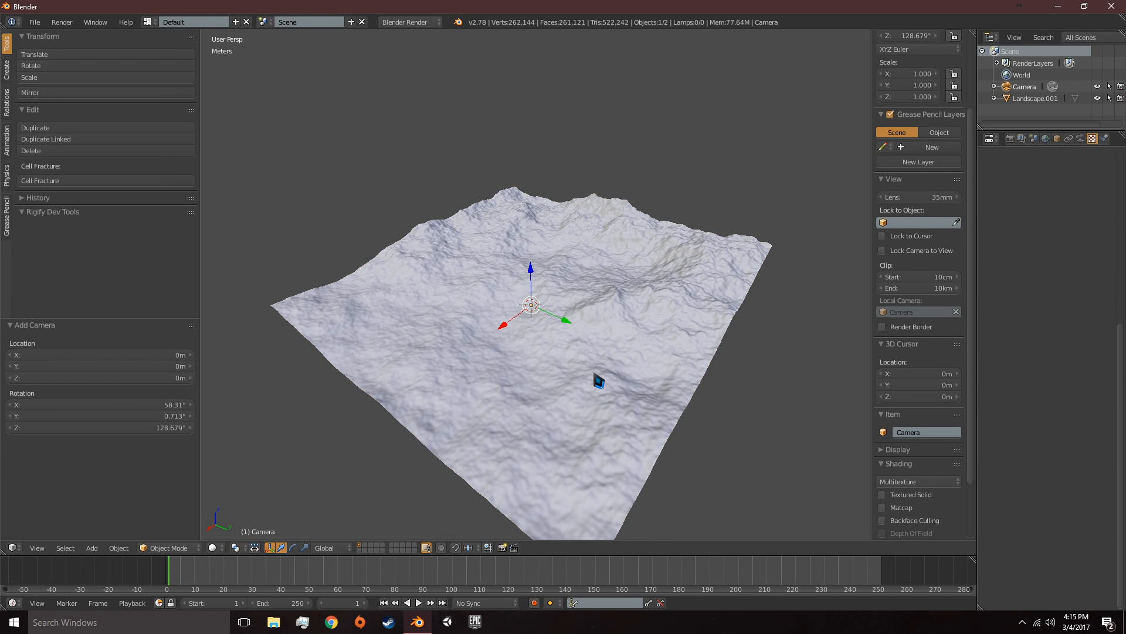
# - Make the new camera orthographic at scale 4000, looking straight down from 4 km
pyautogui.click(1091, 138)
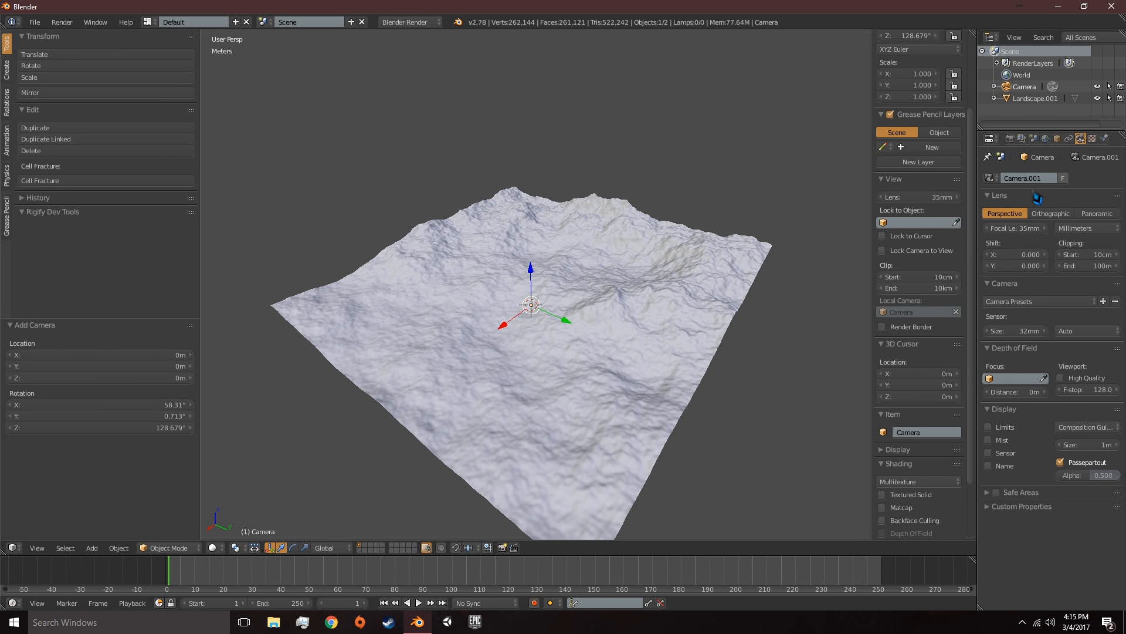
pyautogui.click(1050, 214)
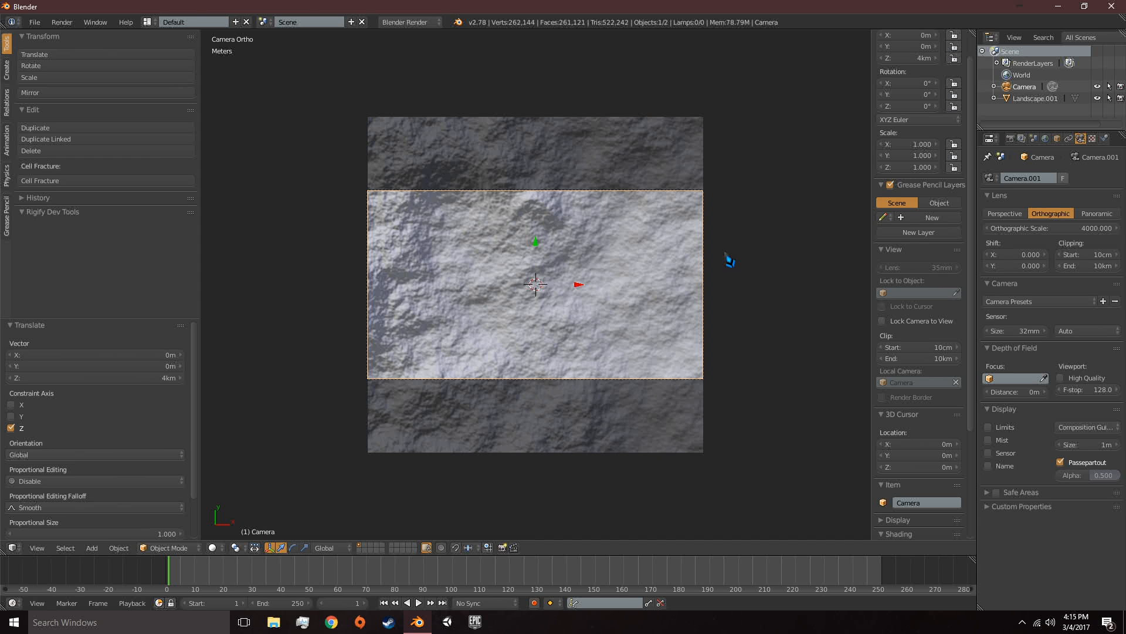
pyautogui.click(990, 139)
pyautogui.write('513')
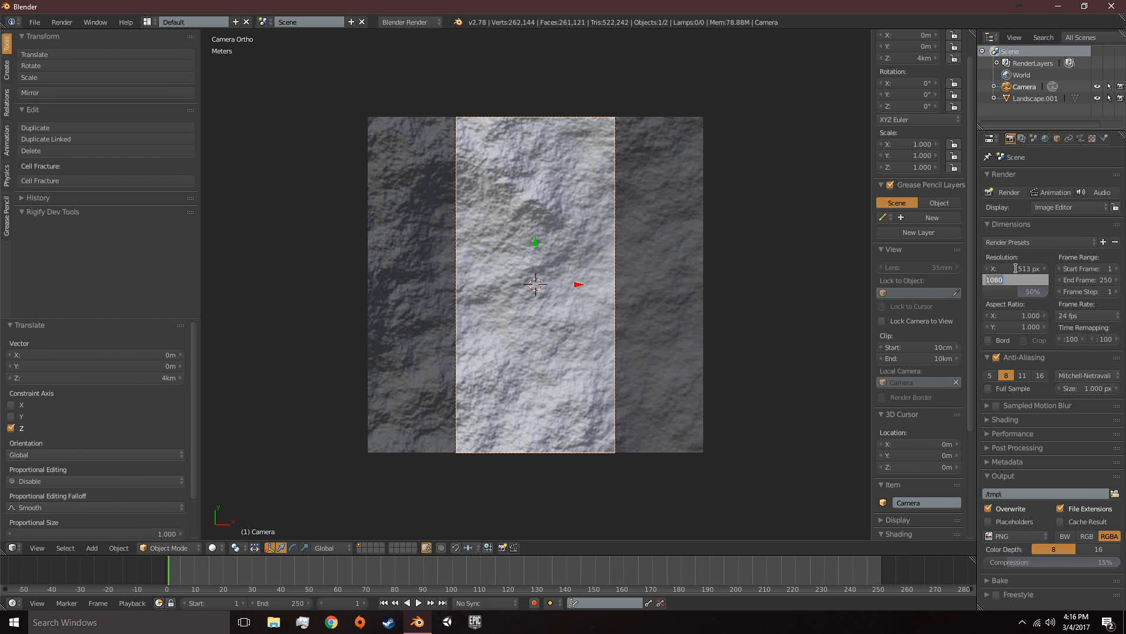
# - Set render resolution to 513×513 at 100% with BW grayscale output
pyautogui.click(1013, 279)
pyautogui.write('513')
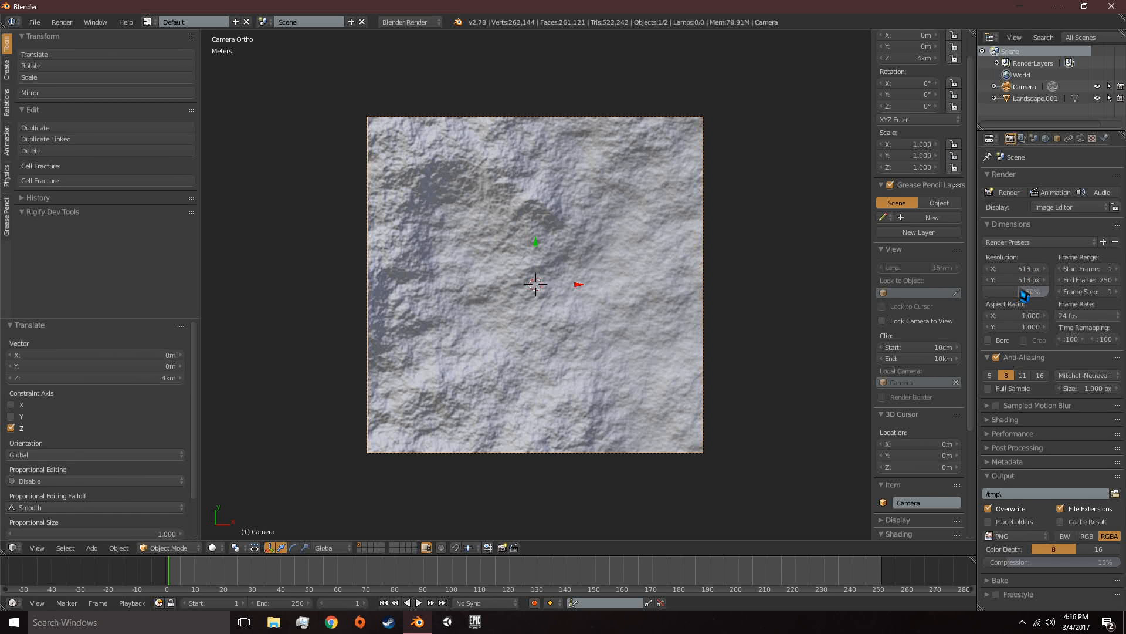
pyautogui.moveTo(1031, 291)
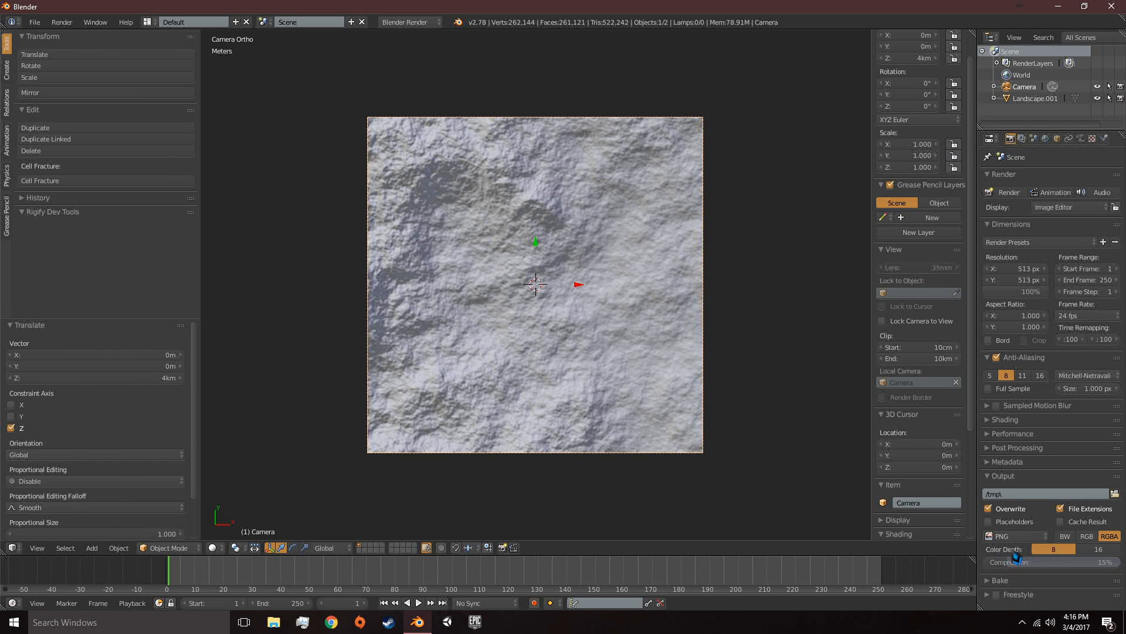
pyautogui.moveTo(1065, 536)
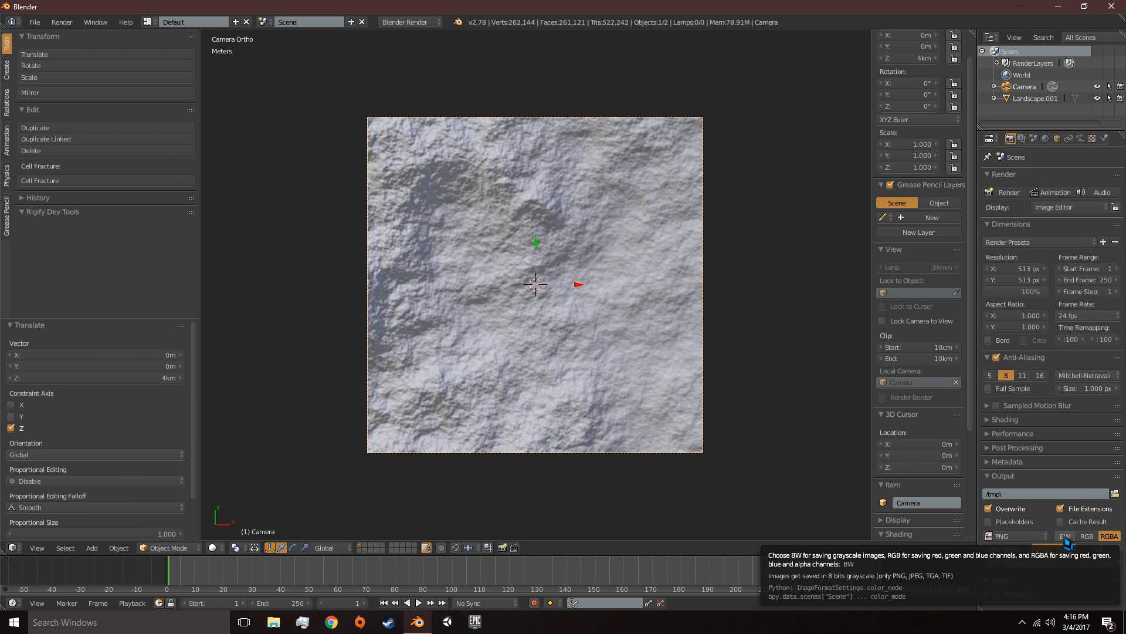
pyautogui.click(1065, 536)
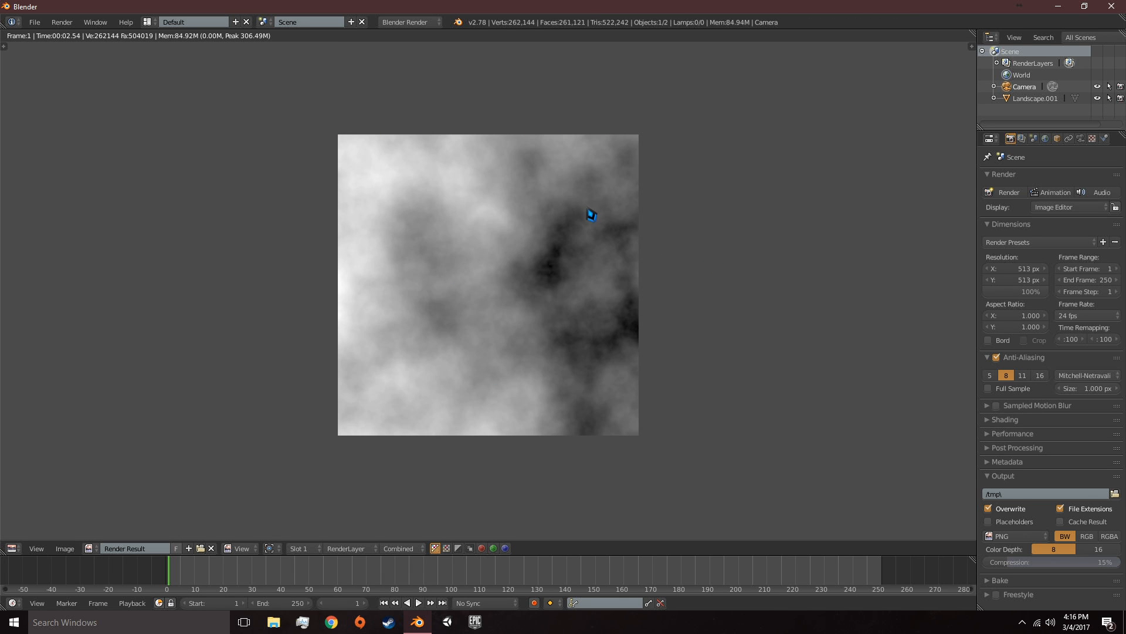
pyautogui.moveTo(194, 121)
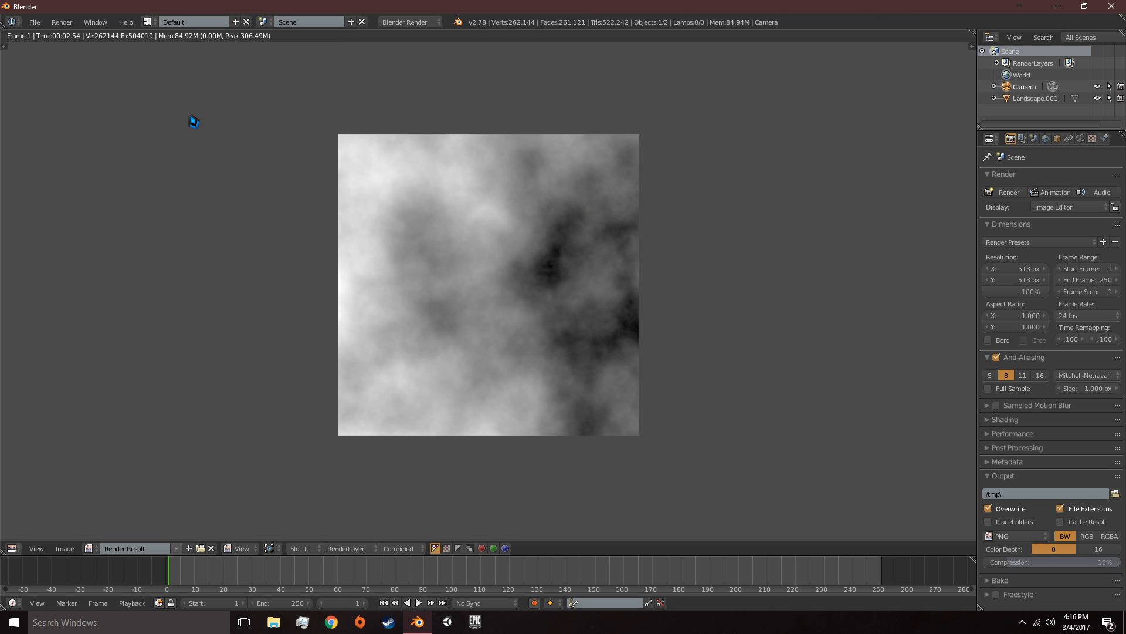